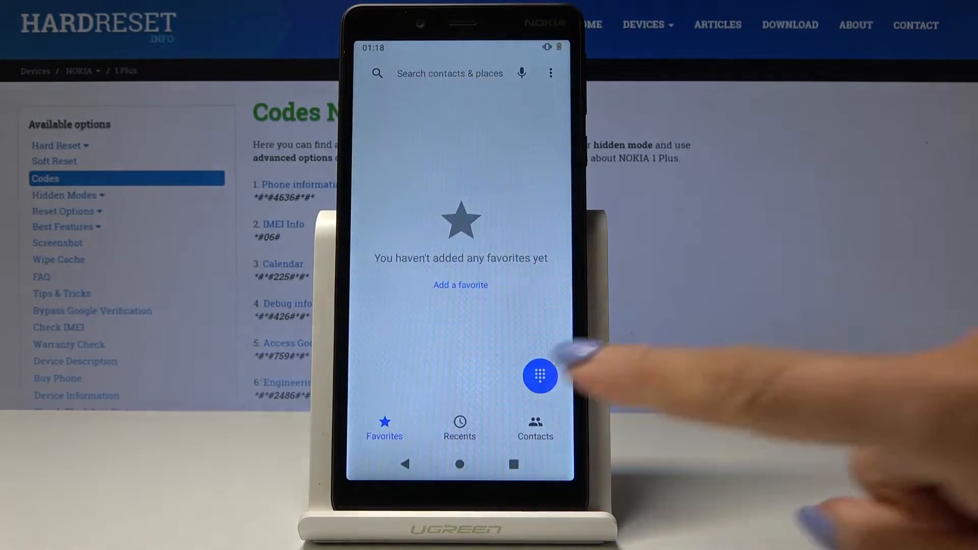
Step: Dial *#*#4636#*#* on the dial pad to reach the hidden Testing menu
{"action": "left_click", "coordinate": [540, 375]}
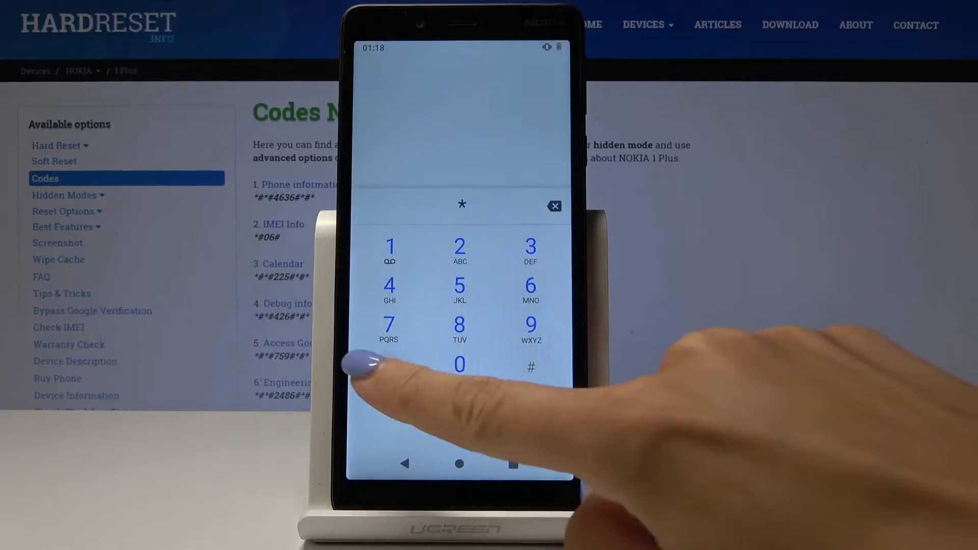
{"action": "left_click", "coordinate": [459, 364]}
{"action": "type", "text": "#*#4636#"}
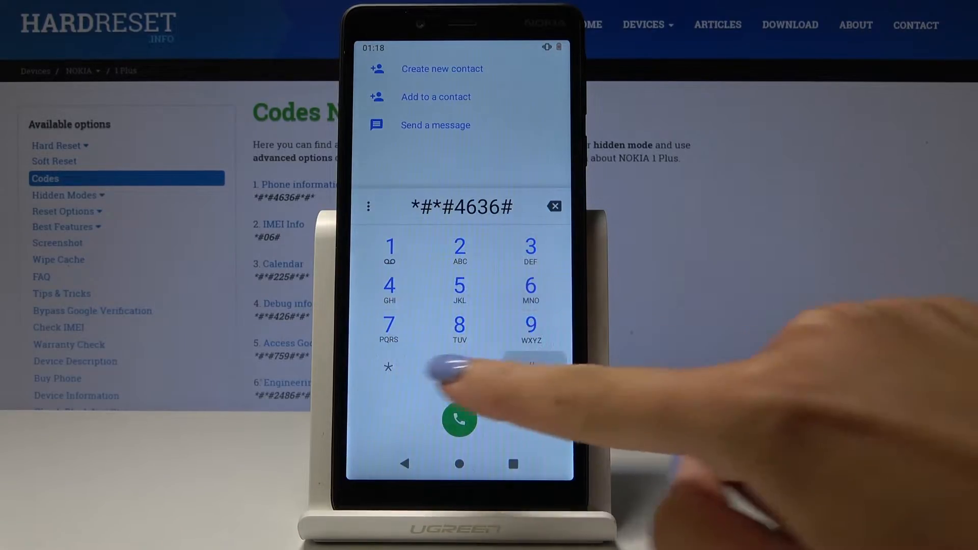
{"action": "left_click", "coordinate": [459, 419]}
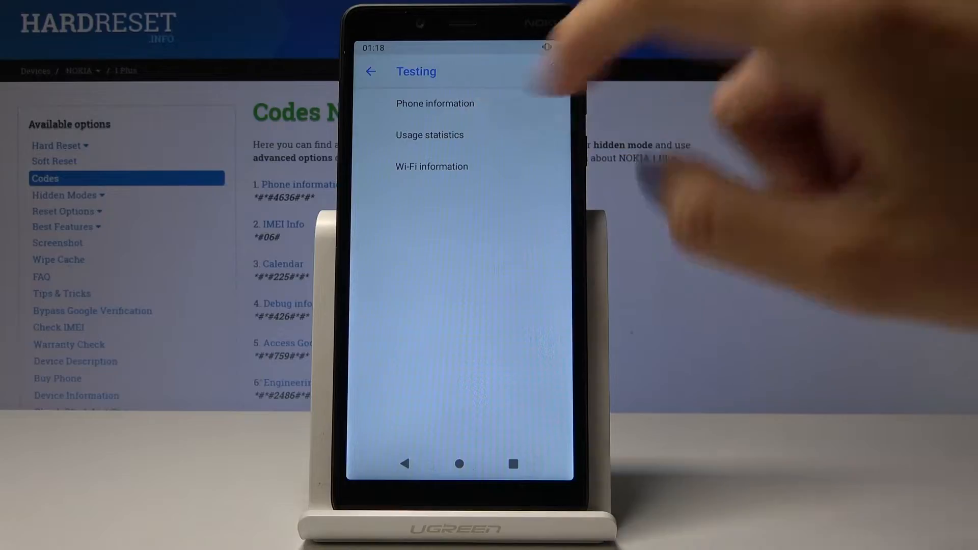
Step: View Phone information, run its ping test, and return to the Testing menu
{"action": "left_click", "coordinate": [434, 103]}
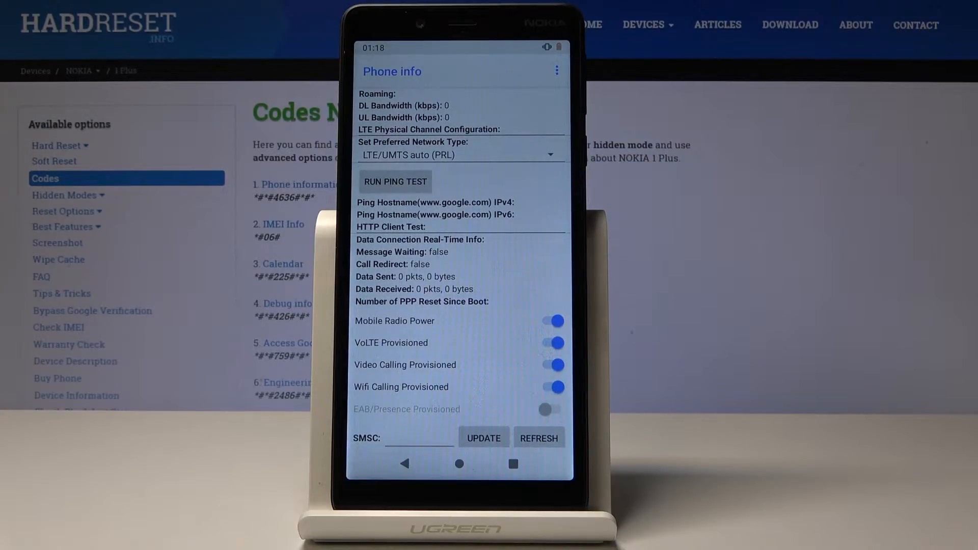
{"action": "left_click", "coordinate": [395, 181]}
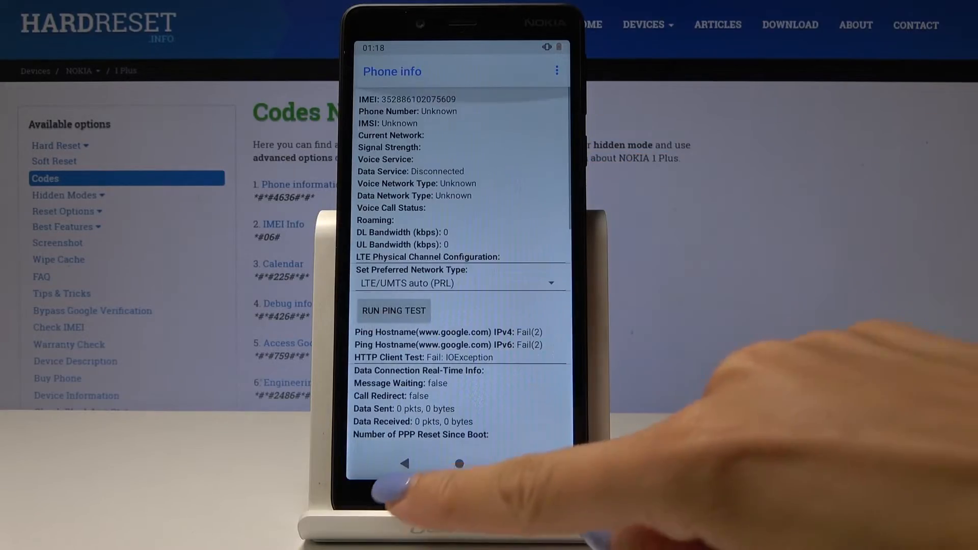
{"action": "left_click", "coordinate": [405, 463]}
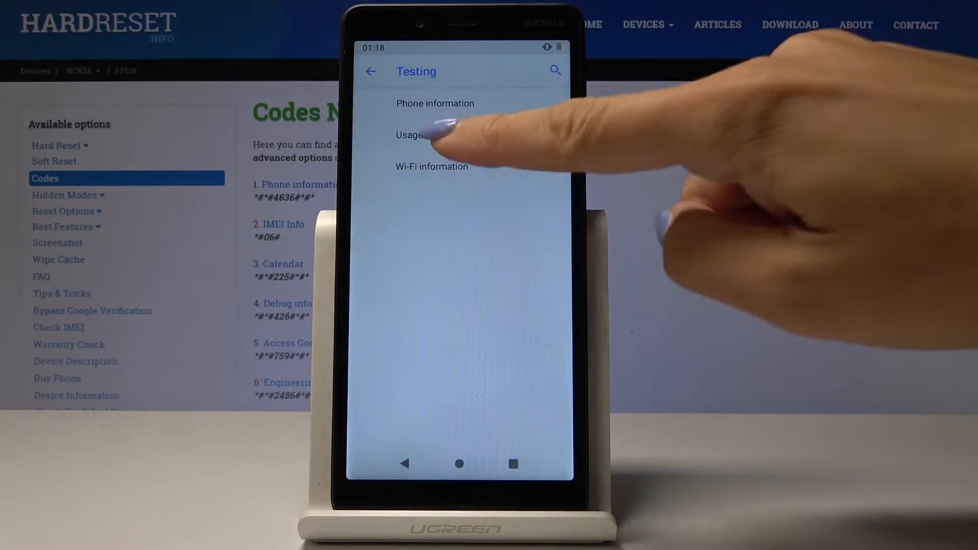
Step: Scroll through Usage statistics, then return to the Testing menu
{"action": "left_click", "coordinate": [414, 134]}
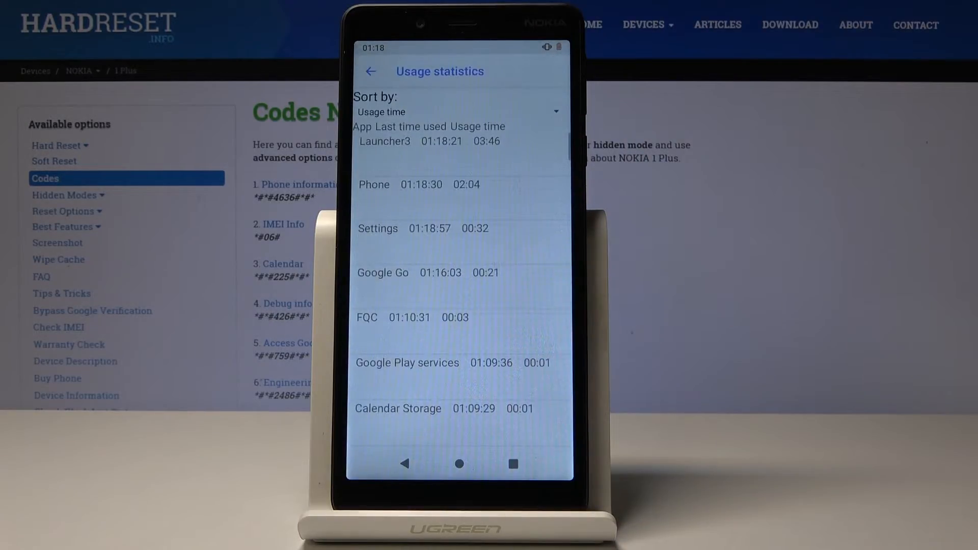
{"action": "scroll", "scroll_direction": "down", "scroll_amount": 3}
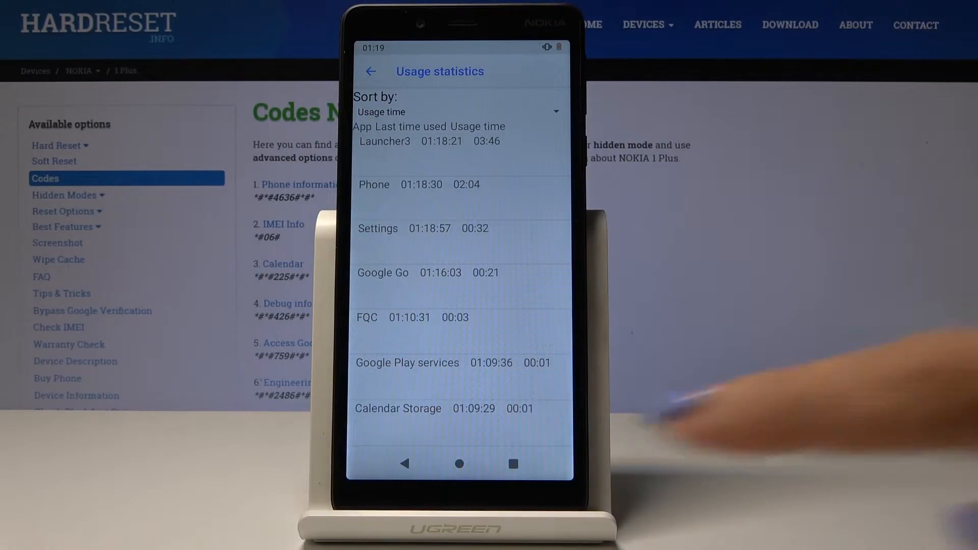
{"action": "left_click", "coordinate": [370, 71]}
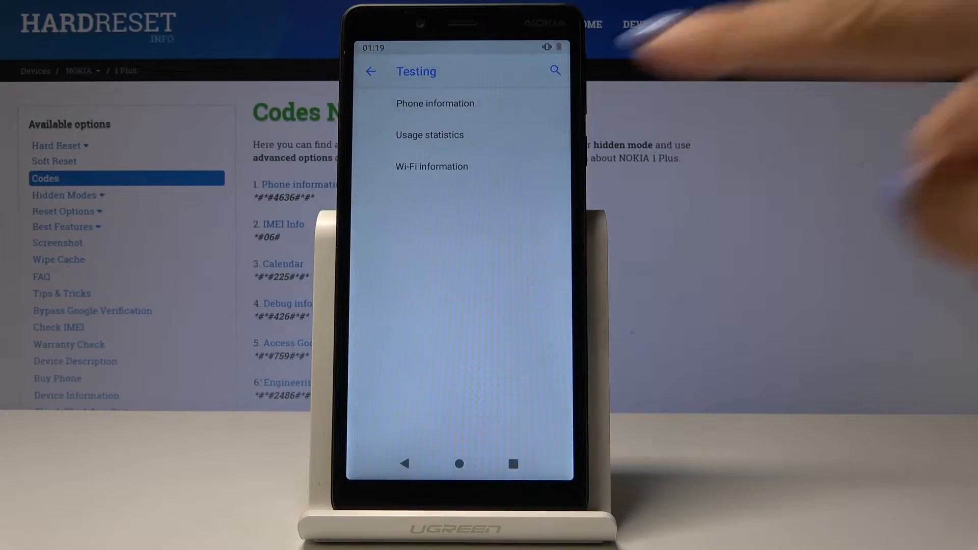
Step: In Wi-Fi information > Wi-Fi status, refresh the stats and run the ping test
{"action": "left_click", "coordinate": [432, 166]}
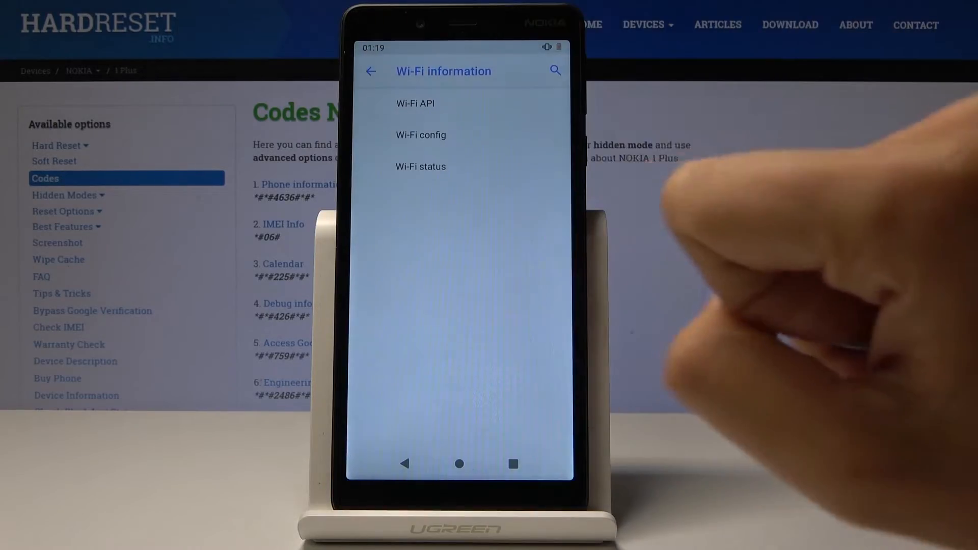
{"action": "left_click", "coordinate": [420, 166]}
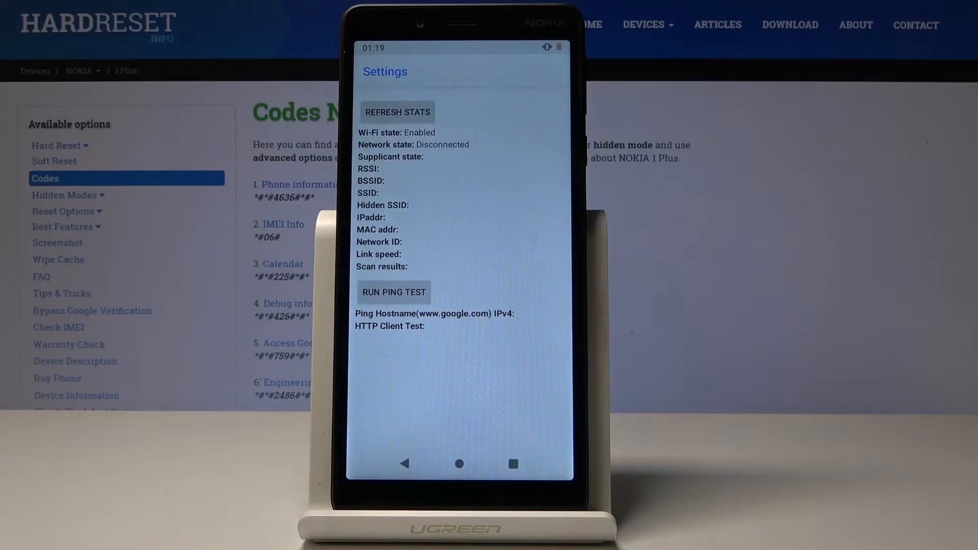
{"action": "left_click", "coordinate": [397, 112]}
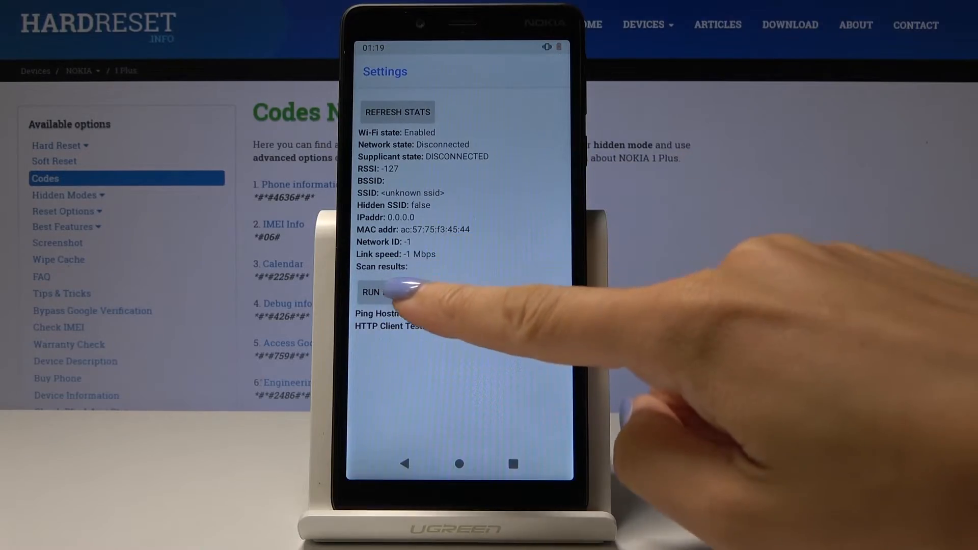
{"action": "left_click", "coordinate": [395, 292]}
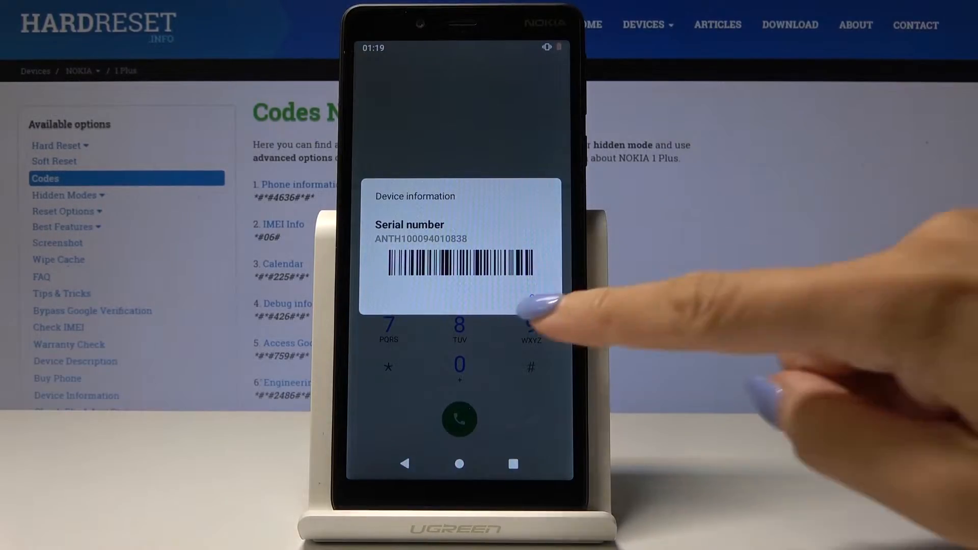
Step: Dismiss the Device information serial-number dialog and dial the calendar code *#*#225#*#*
{"action": "left_click", "coordinate": [554, 205]}
{"action": "type", "text": "*#*#225#"}
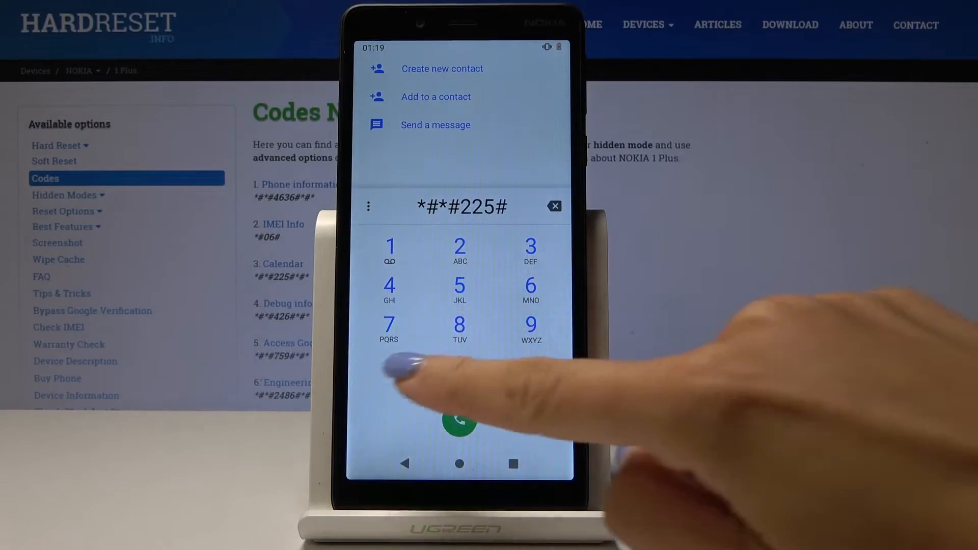
{"action": "left_click", "coordinate": [459, 421]}
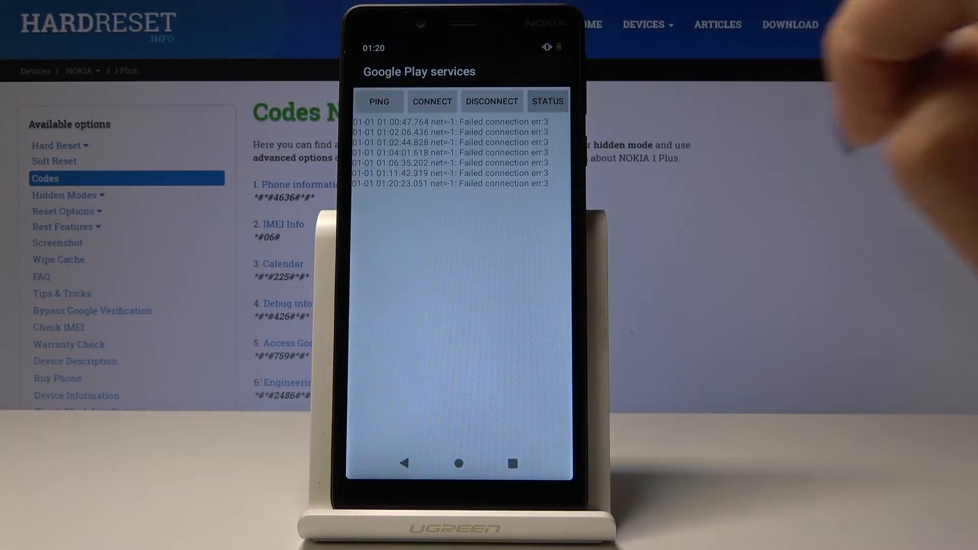
Step: Dial *#*#426#*#* to open the Google Play services connection log
{"action": "left_click", "coordinate": [547, 101]}
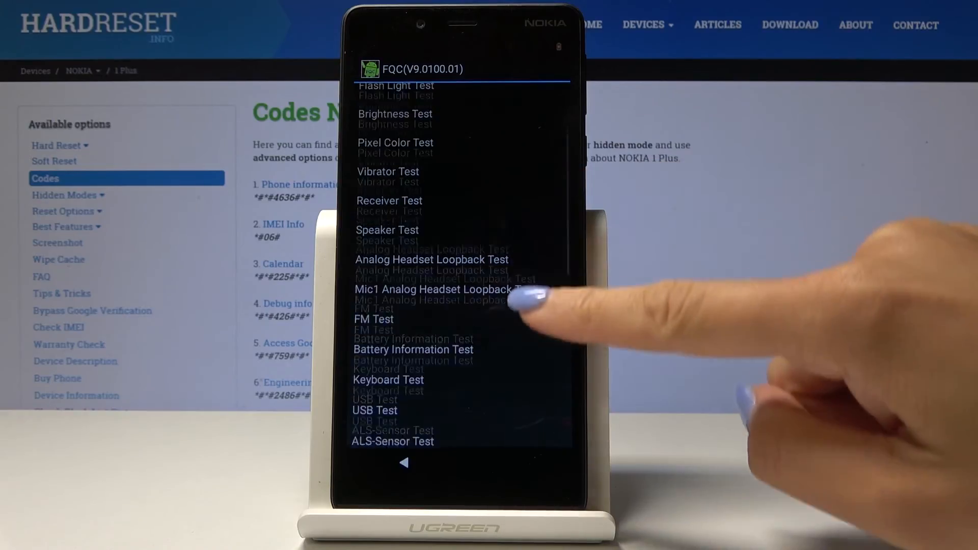
Step: Start the FQC Vibrator Test and record its result
{"action": "left_click", "coordinate": [388, 171]}
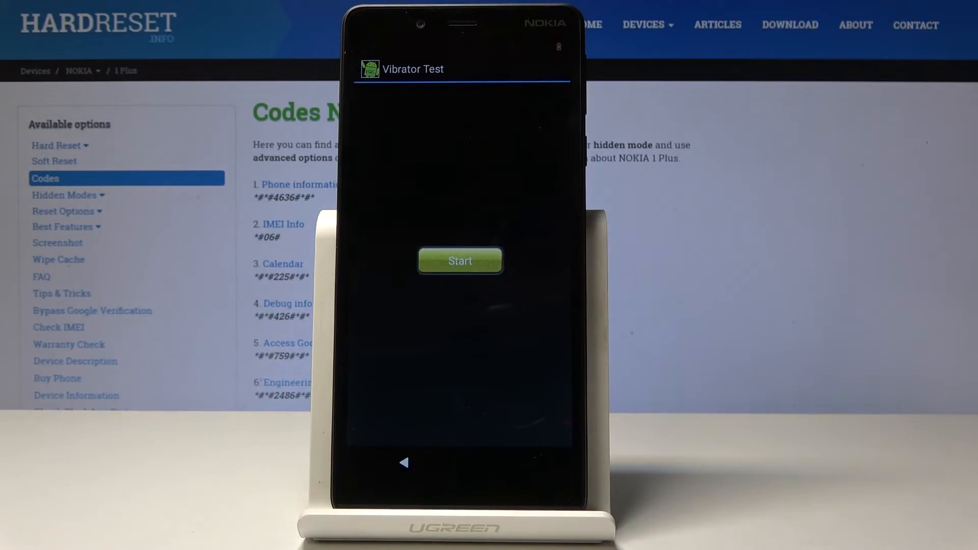
{"action": "left_click", "coordinate": [460, 261]}
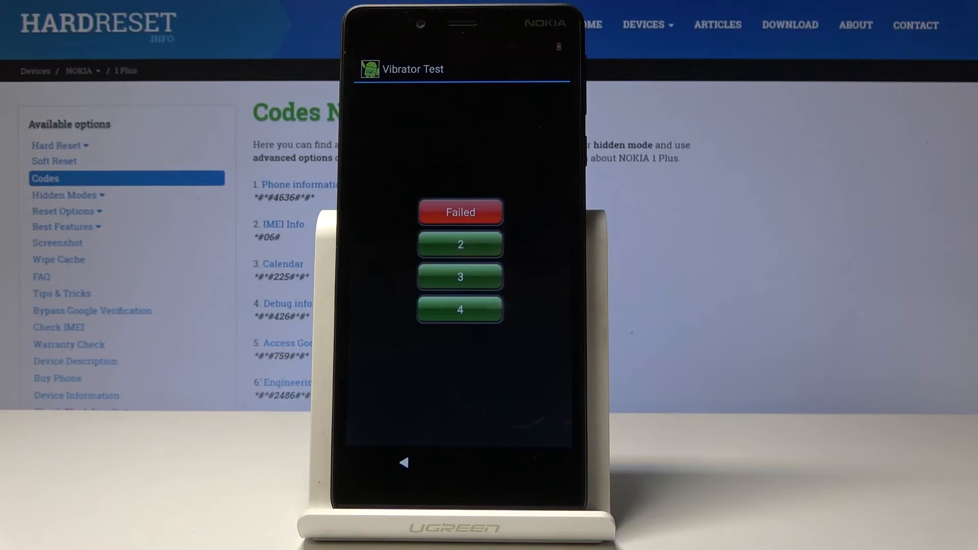
{"action": "left_click", "coordinate": [404, 463]}
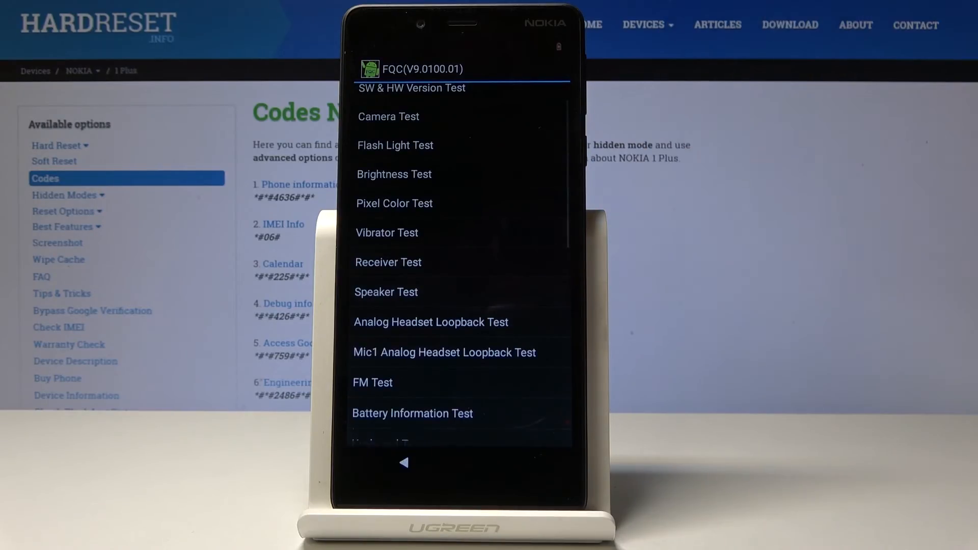
Step: Open Speaker Test and answer Yes to the 'Test Passed?' prompt
{"action": "left_click", "coordinate": [386, 292]}
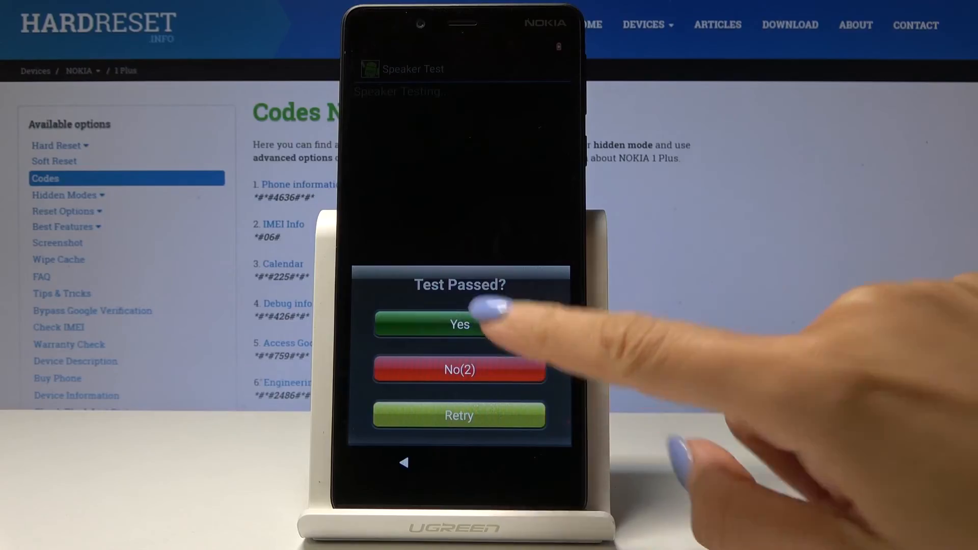
{"action": "left_click", "coordinate": [459, 324]}
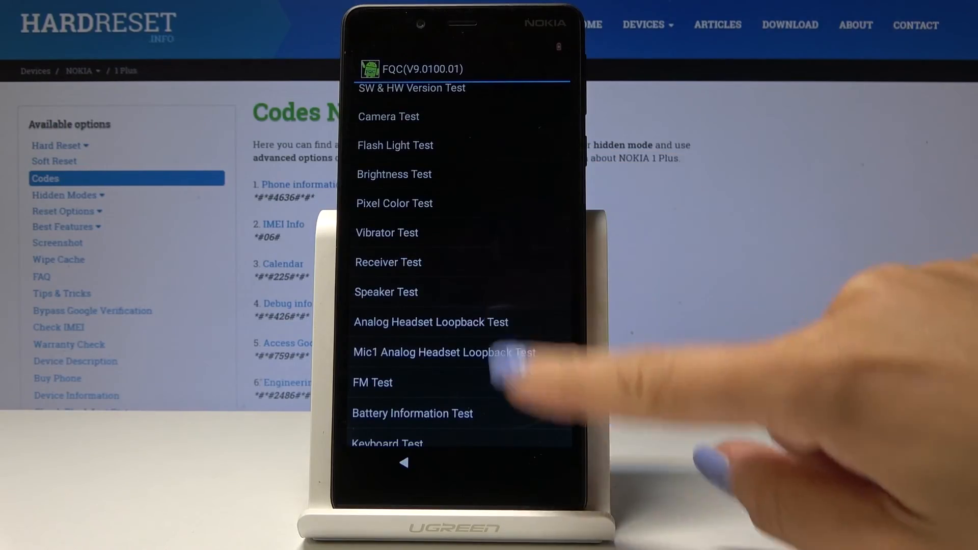